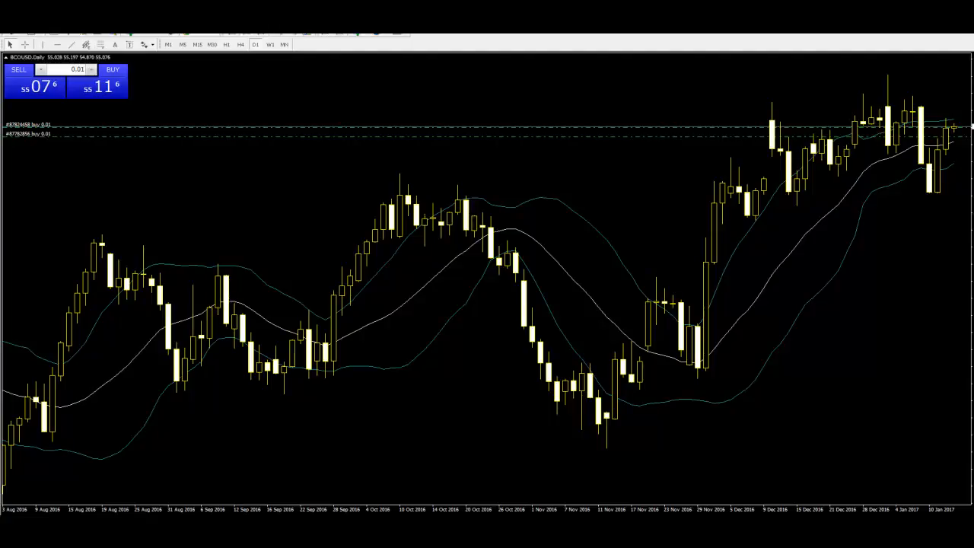
{"action": "mouse_move", "coordinate": [917, 102]}
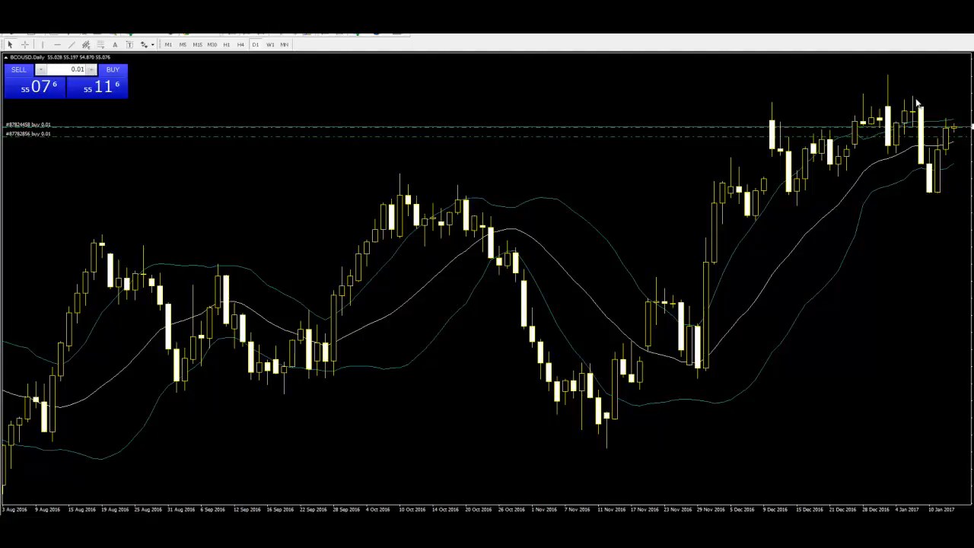
{"action": "mouse_move", "coordinate": [432, 272]}
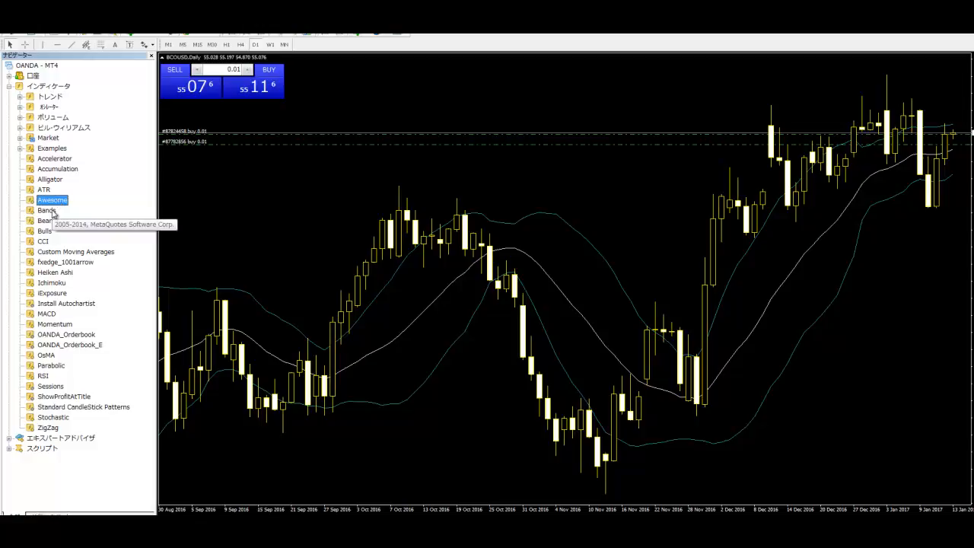
Place Bands on the BCOUSD chart with a White line 0 and Bands Deviations 1.0.
{"action": "left_click", "coordinate": [47, 210]}
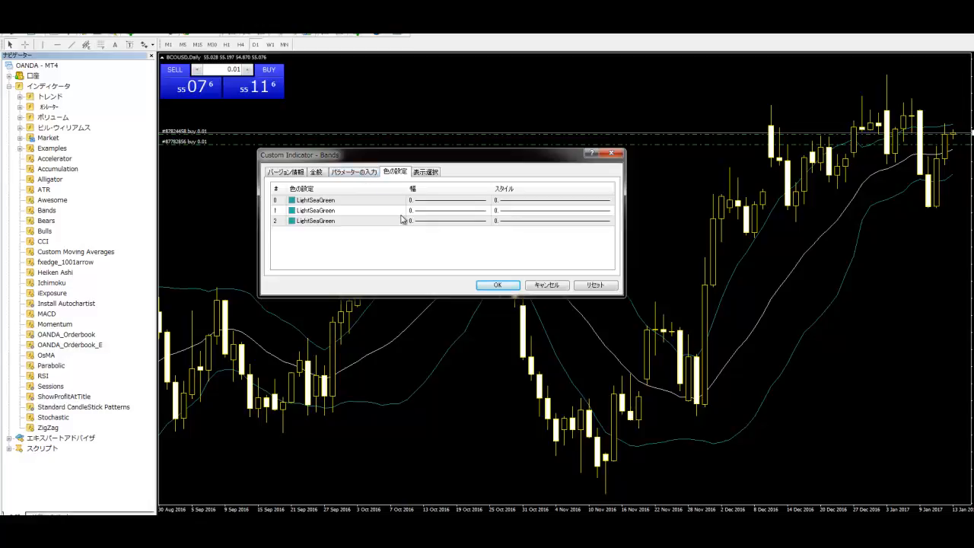
{"action": "mouse_move", "coordinate": [295, 207]}
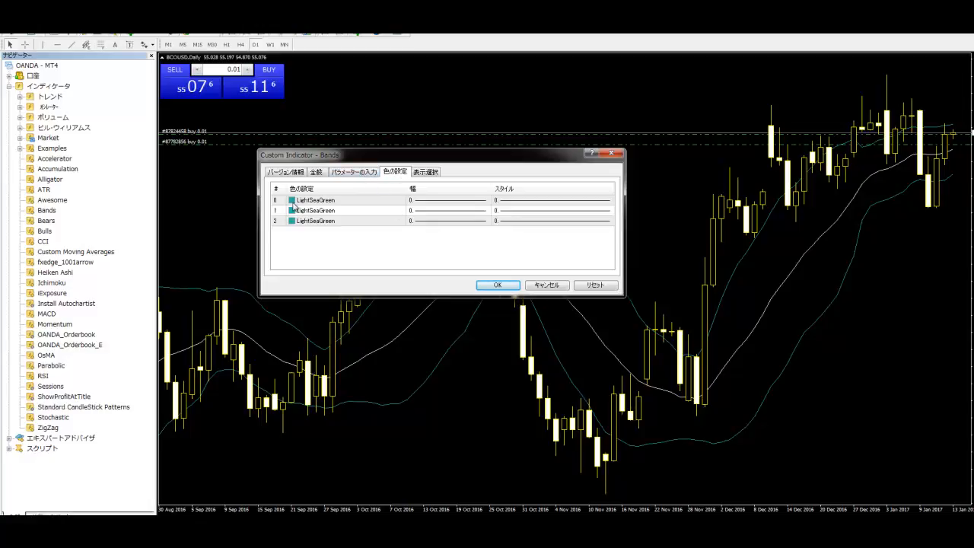
{"action": "left_click", "coordinate": [314, 199]}
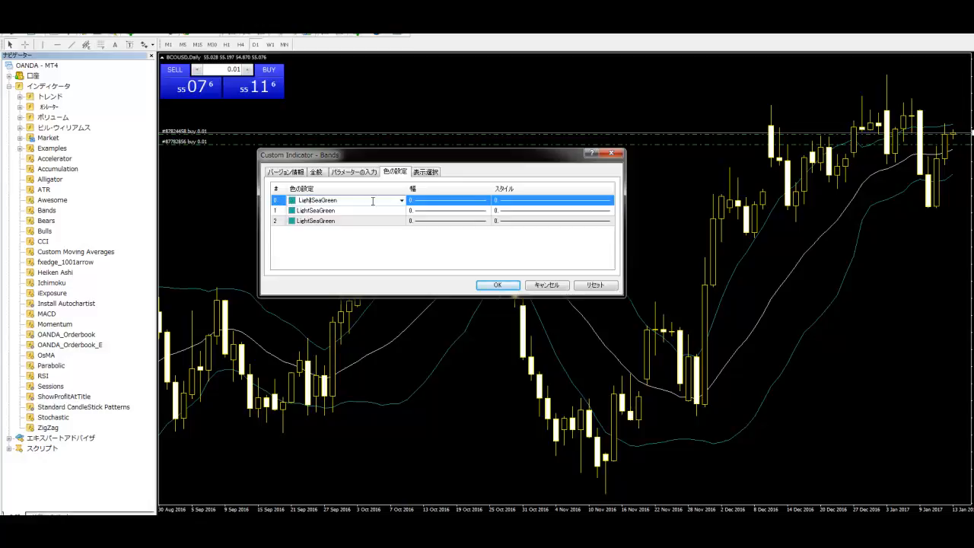
{"action": "left_click", "coordinate": [401, 200]}
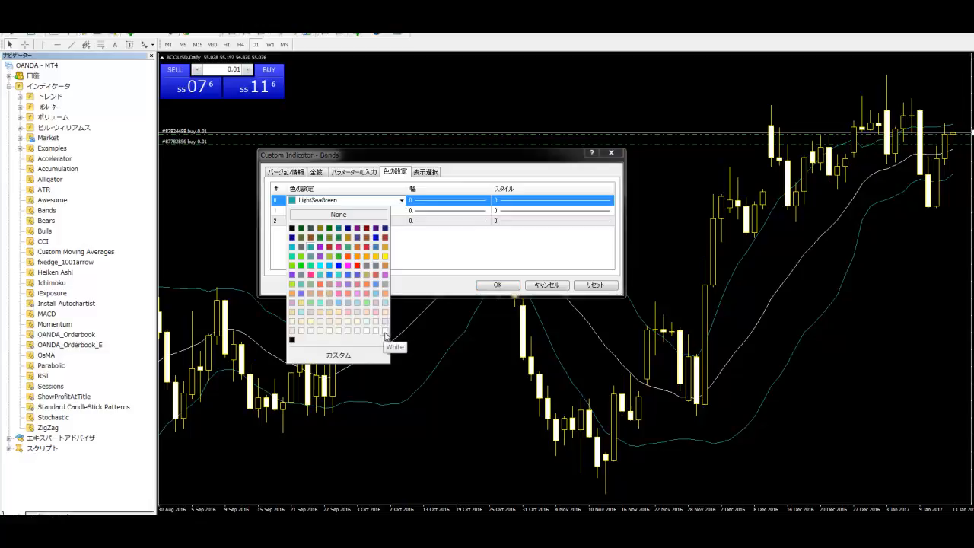
{"action": "left_click", "coordinate": [395, 347]}
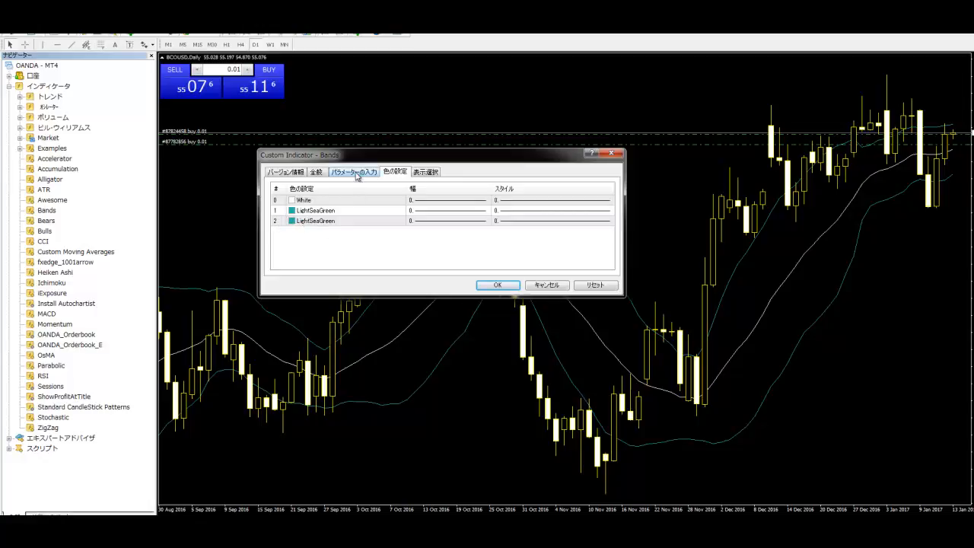
{"action": "left_click", "coordinate": [354, 171]}
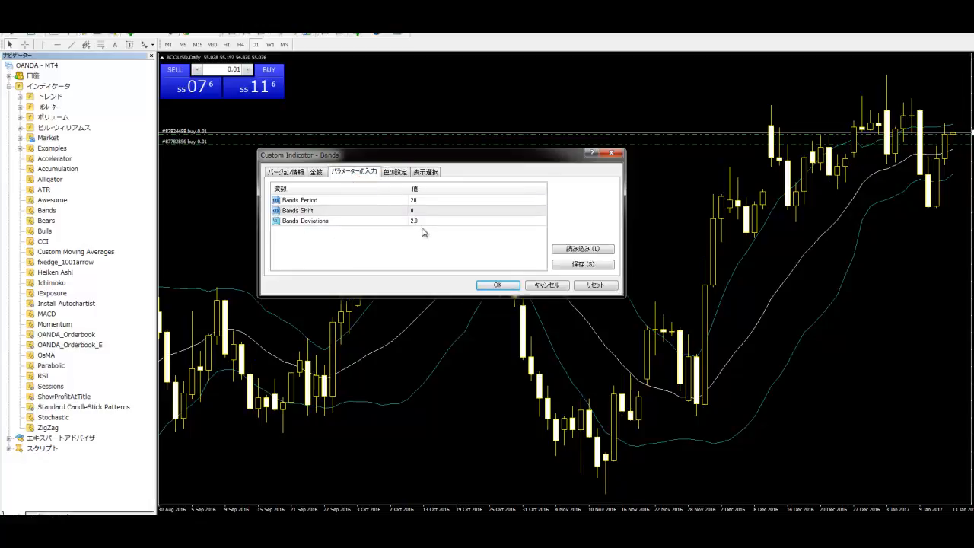
{"action": "mouse_move", "coordinate": [384, 232]}
{"action": "type", "text": "1"}
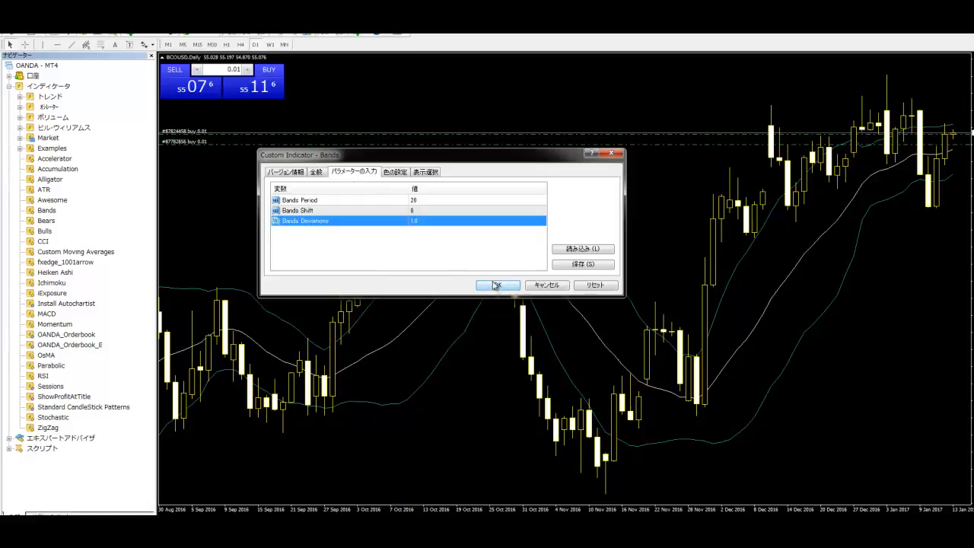
{"action": "left_click", "coordinate": [498, 284]}
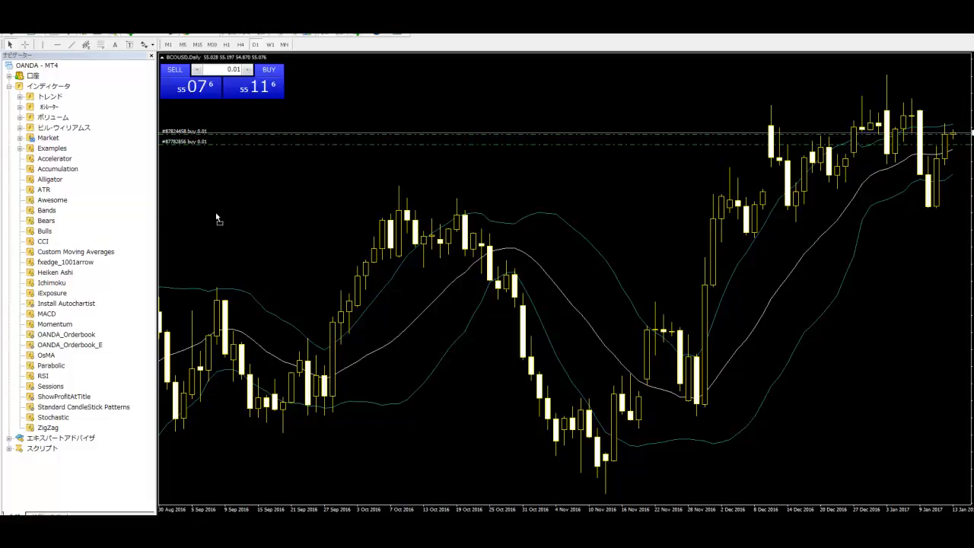
Open the Bears indicator settings by mistake and dismiss the dialog.
{"action": "double_click", "coordinate": [46, 220]}
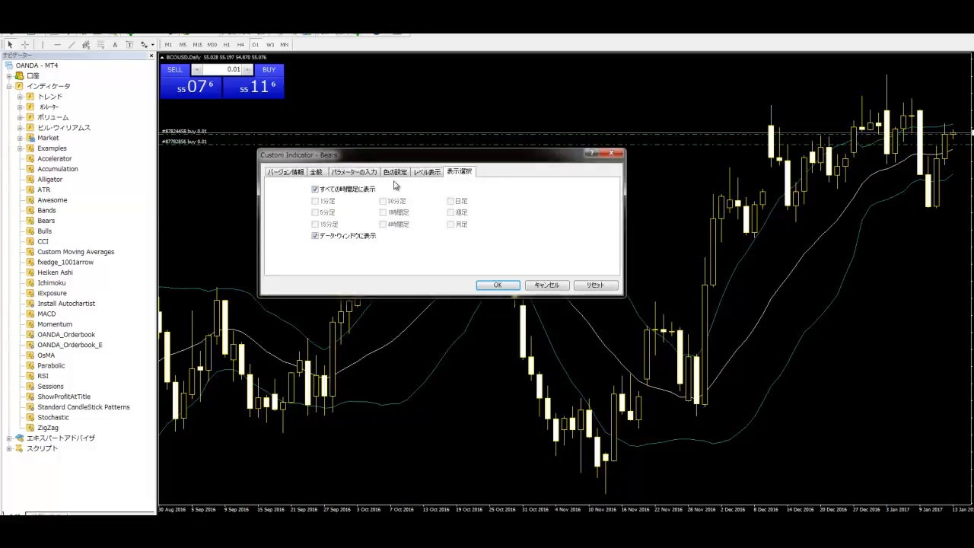
{"action": "left_click", "coordinate": [394, 171]}
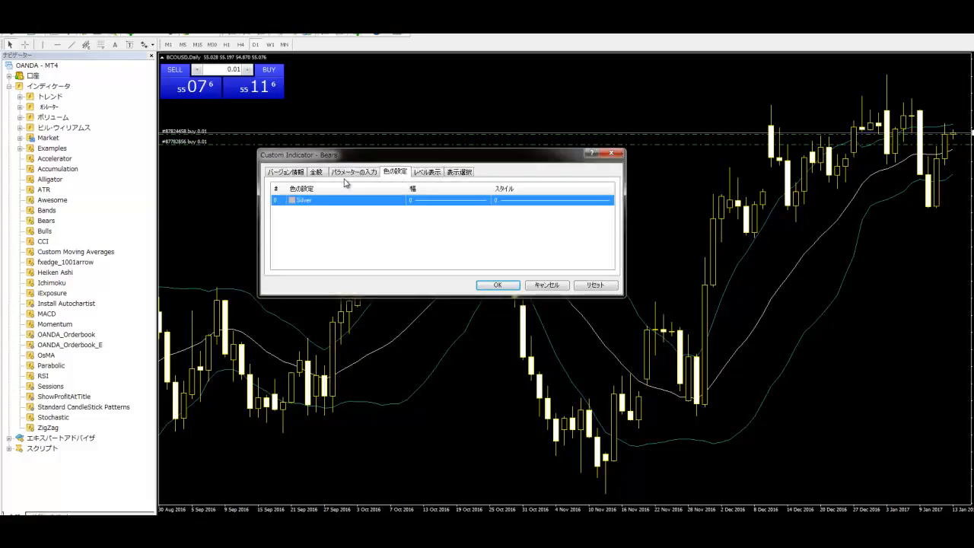
{"action": "left_click", "coordinate": [498, 285]}
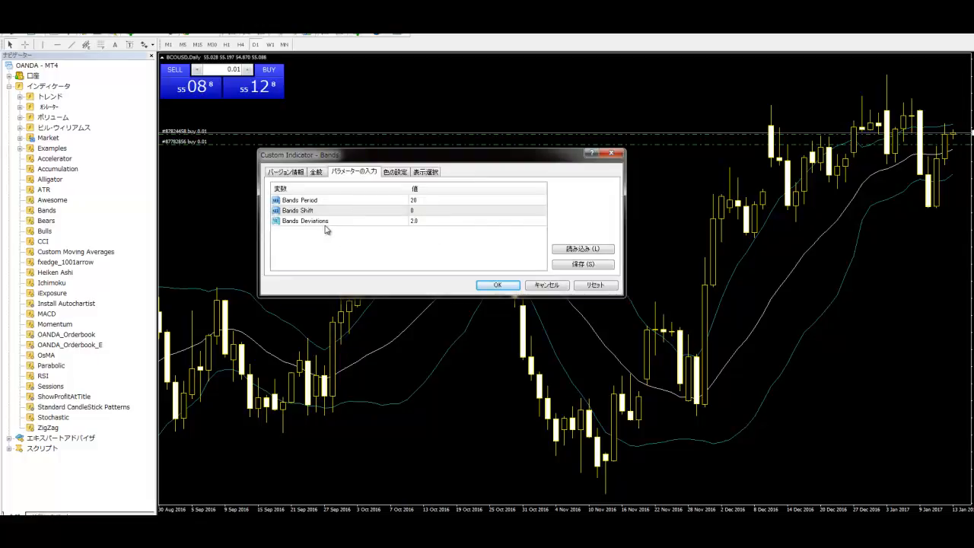
Give the new Bands a White line 0 and Yellow lines 1 and 2.
{"action": "left_click", "coordinate": [395, 171]}
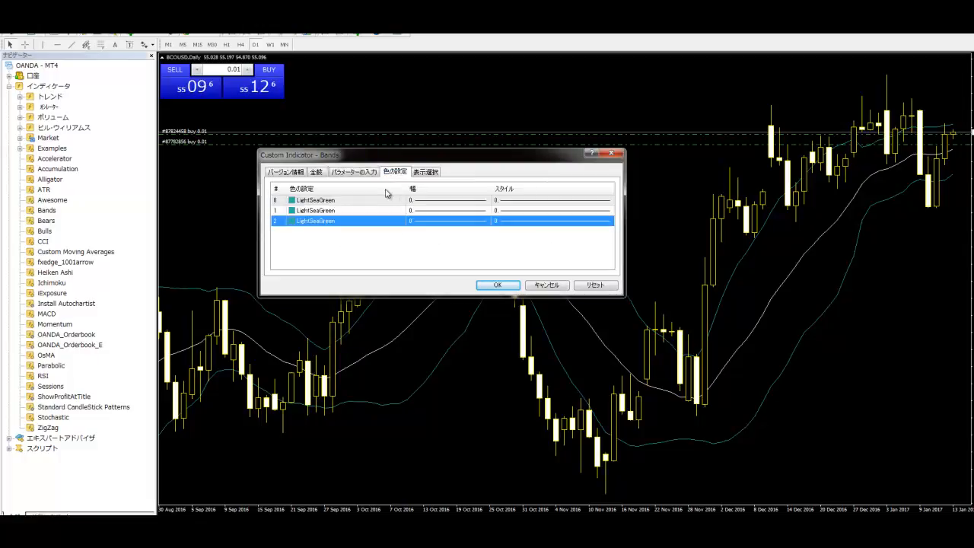
{"action": "left_click", "coordinate": [316, 199]}
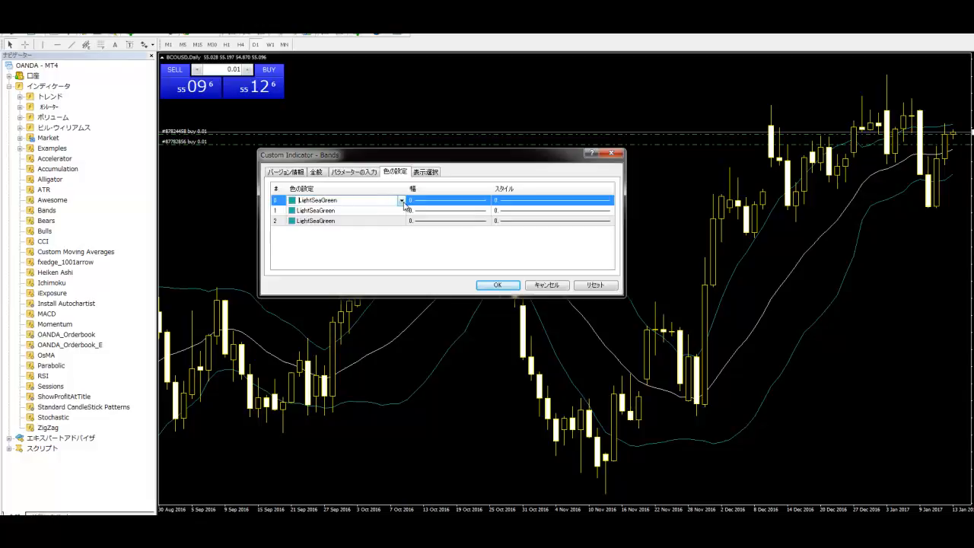
{"action": "left_click", "coordinate": [401, 200]}
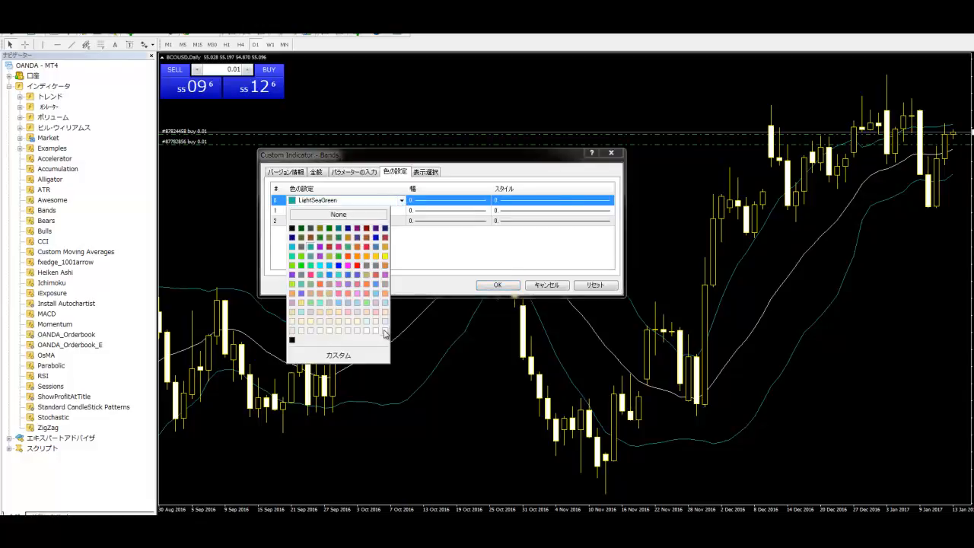
{"action": "left_click", "coordinate": [293, 222]}
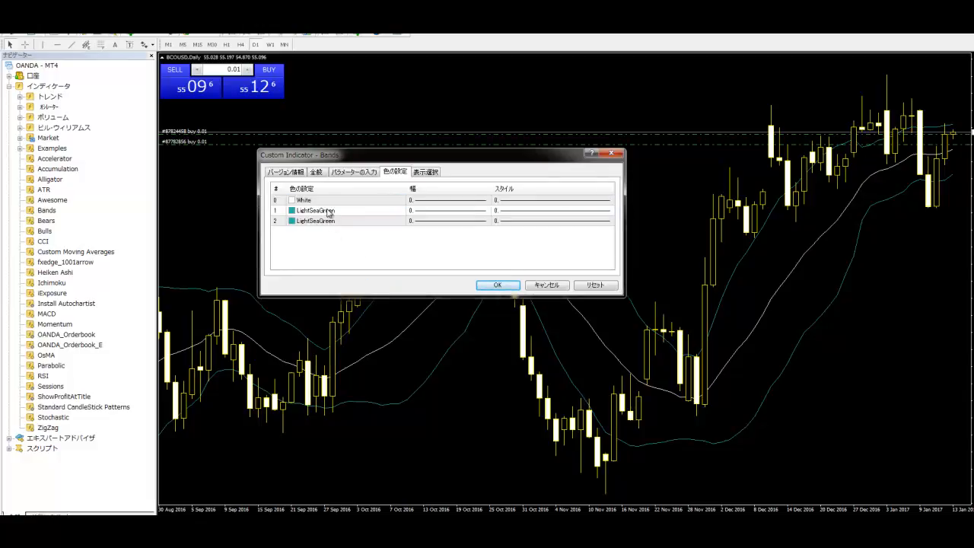
{"action": "left_click", "coordinate": [342, 199]}
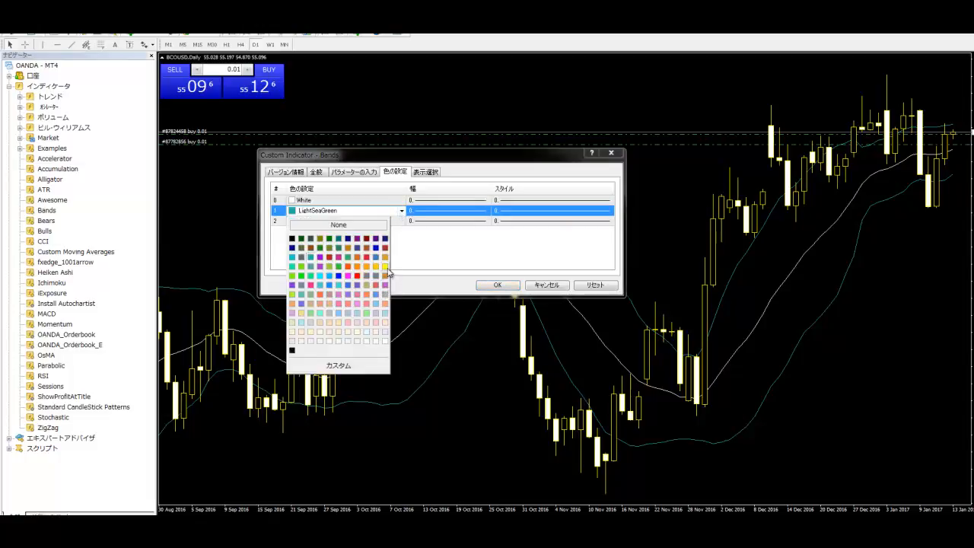
{"action": "mouse_move", "coordinate": [385, 274]}
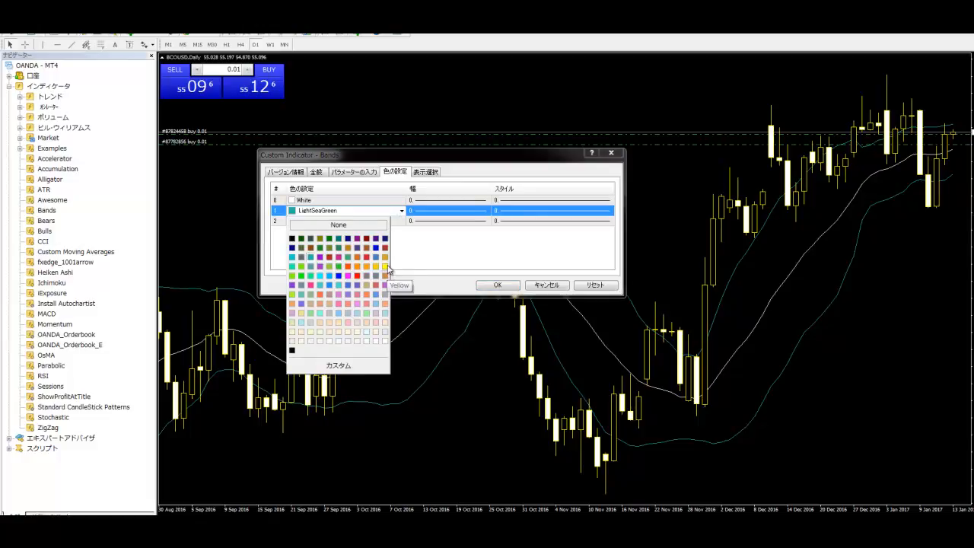
{"action": "left_click", "coordinate": [366, 266]}
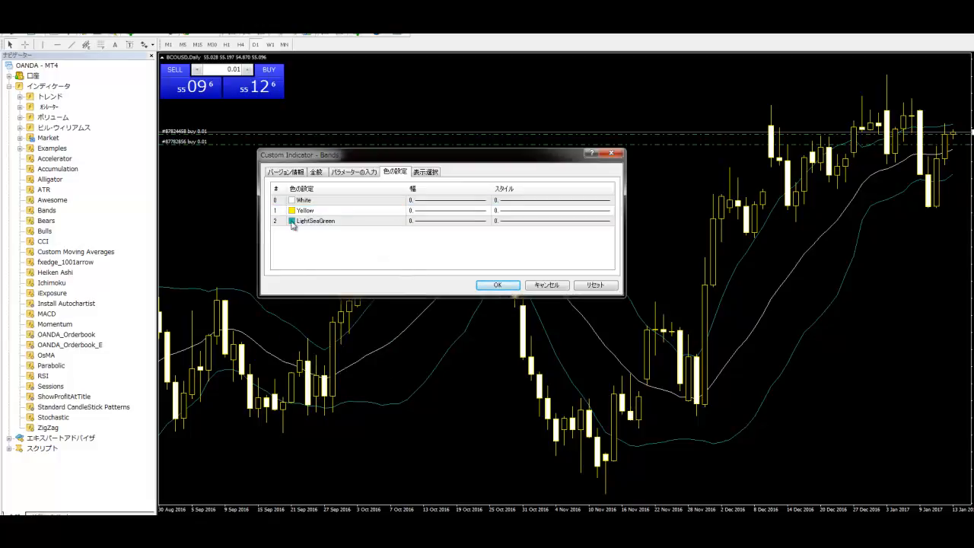
{"action": "left_click", "coordinate": [314, 221]}
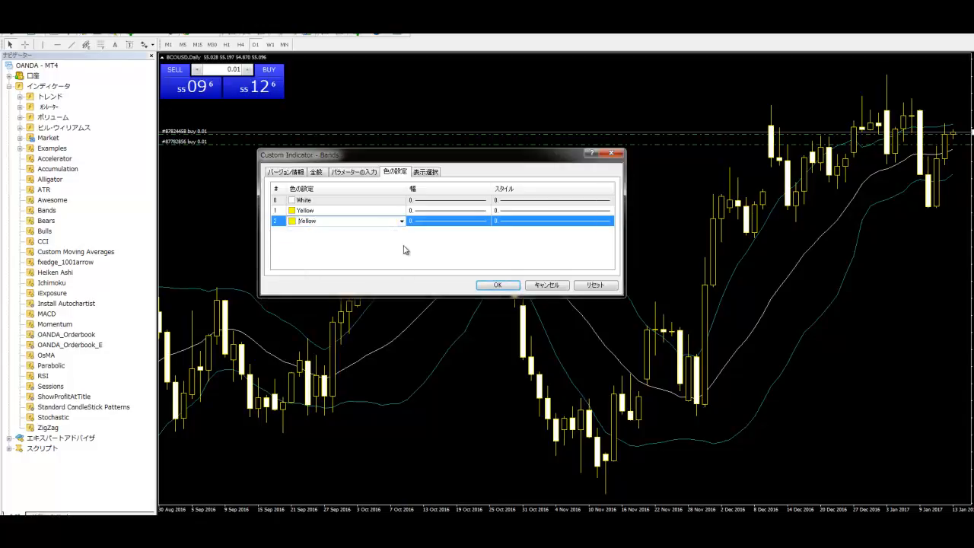
{"action": "left_click", "coordinate": [497, 284]}
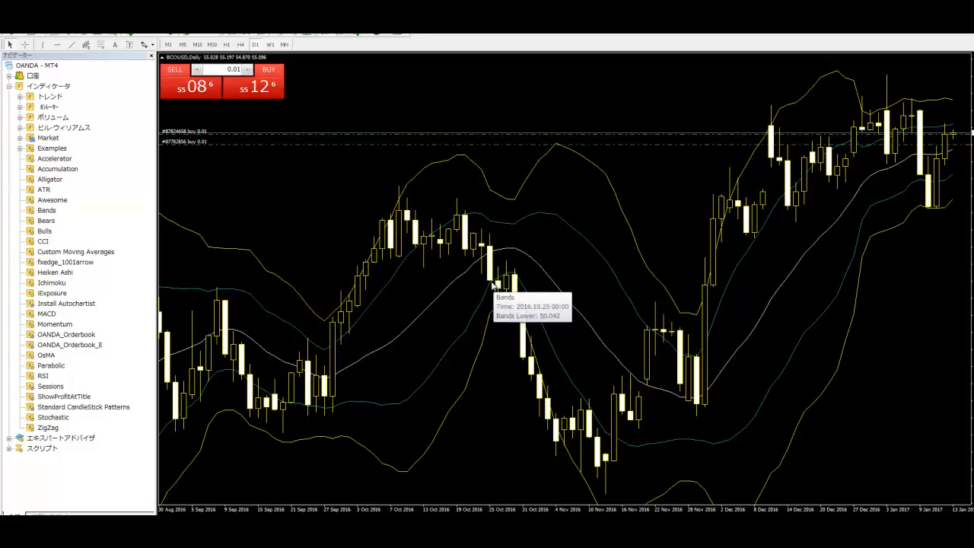
{"action": "mouse_move", "coordinate": [422, 181]}
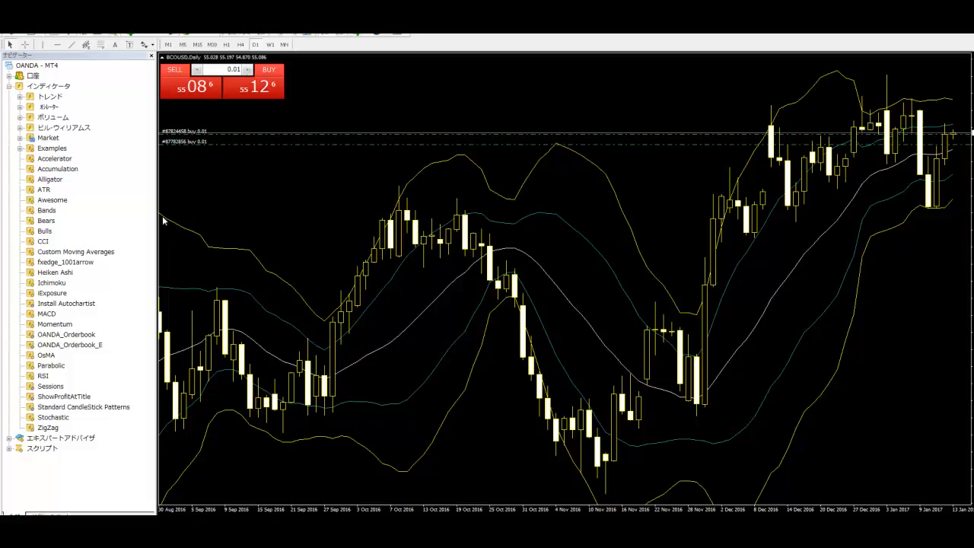
{"action": "mouse_move", "coordinate": [50, 231]}
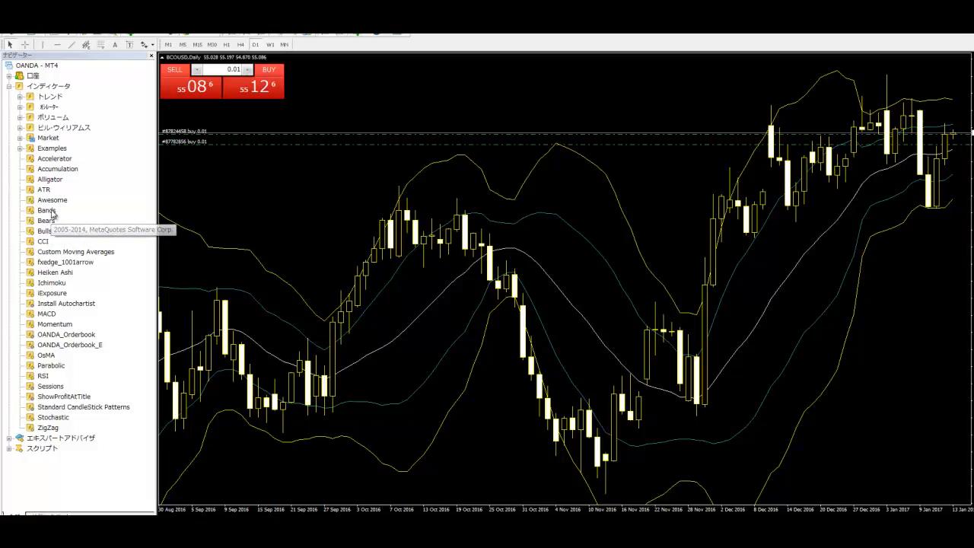
Add Bands with a White line 0, DeepPink lines 1–2 and Bands Deviations 3.
{"action": "double_click", "coordinate": [46, 210]}
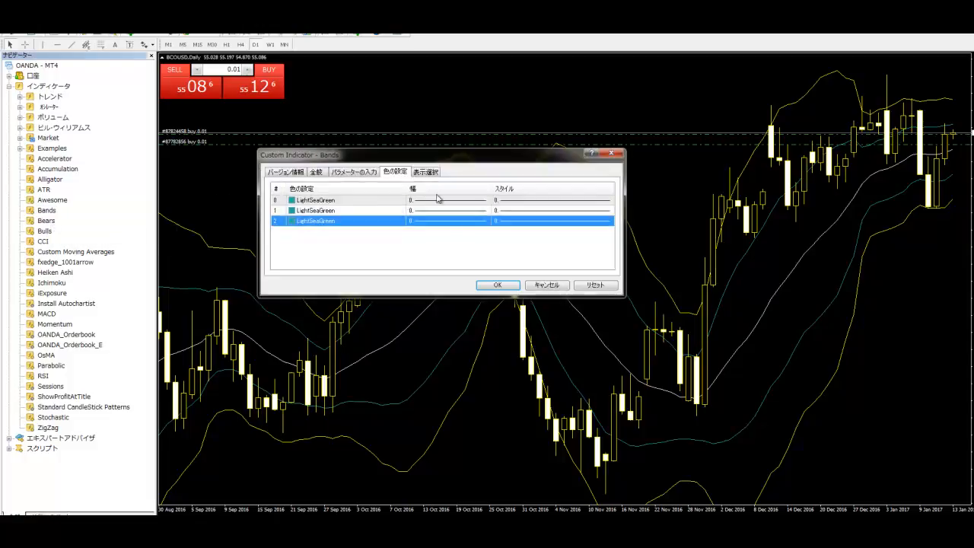
{"action": "left_click", "coordinate": [342, 200]}
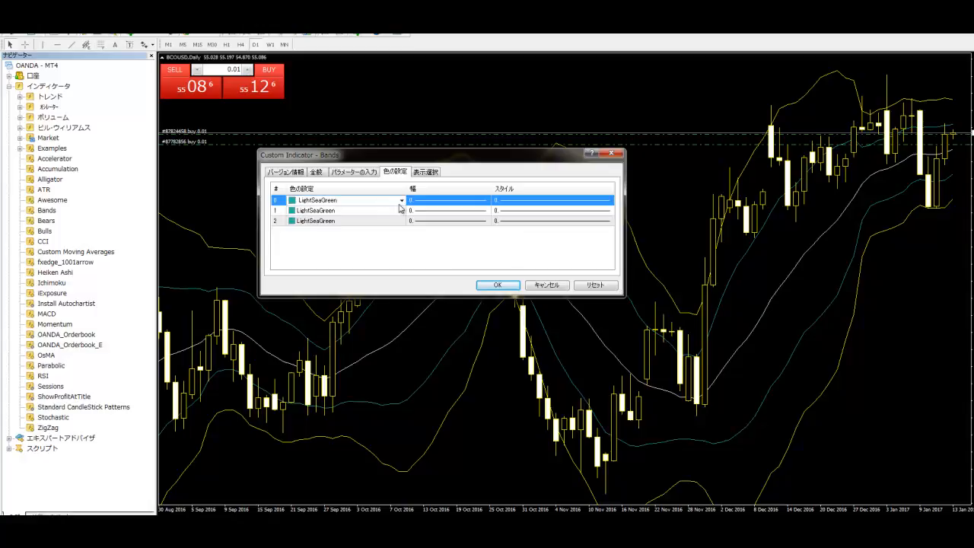
{"action": "left_click", "coordinate": [401, 200]}
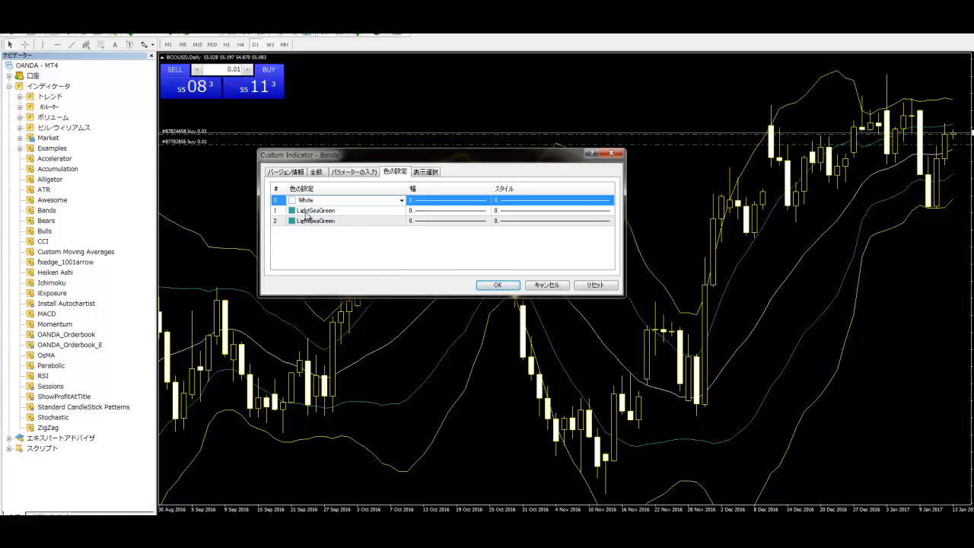
{"action": "left_click", "coordinate": [342, 211]}
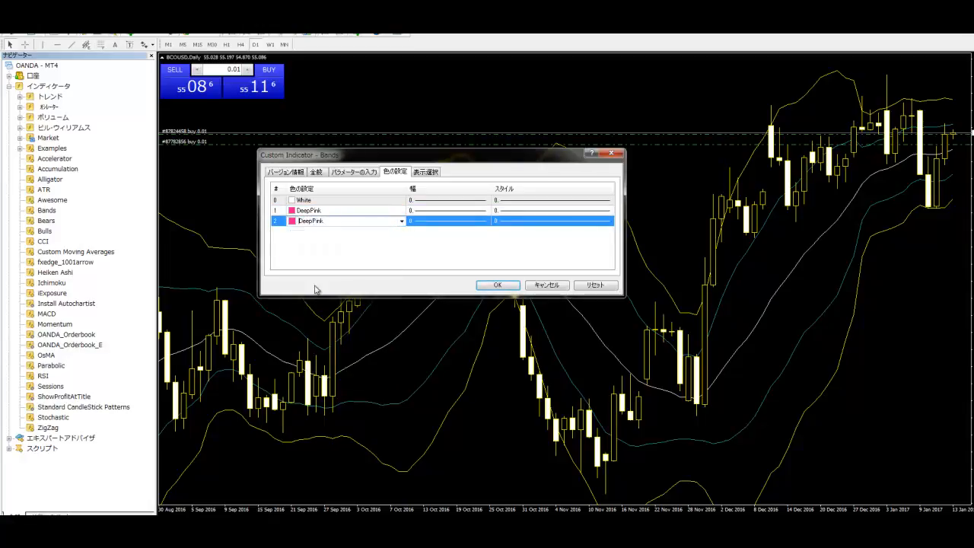
{"action": "left_click", "coordinate": [353, 171]}
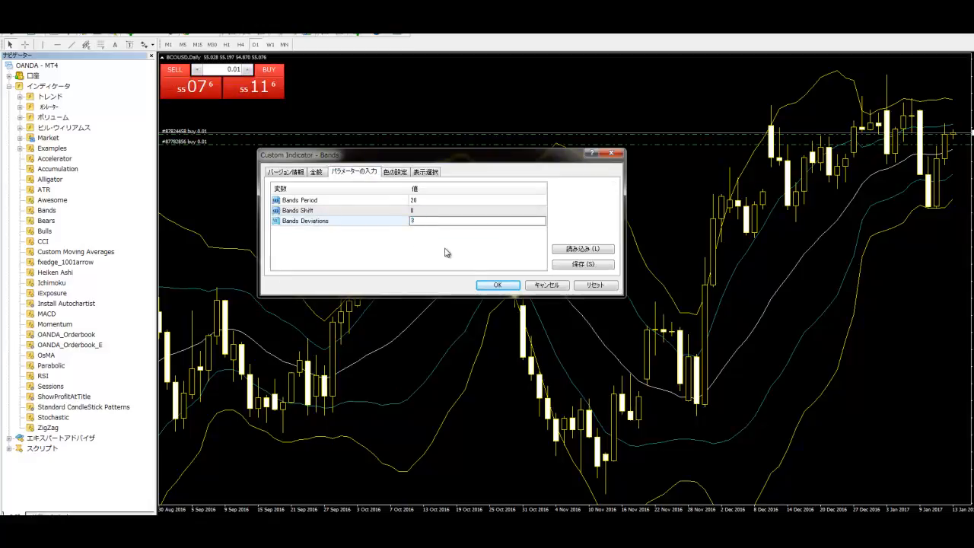
{"action": "left_click", "coordinate": [497, 285]}
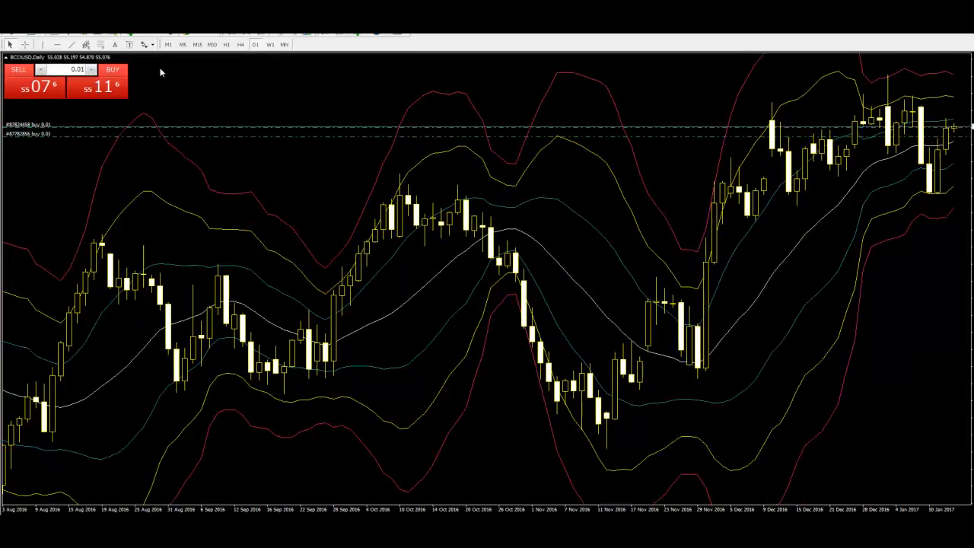
{"action": "mouse_move", "coordinate": [393, 311]}
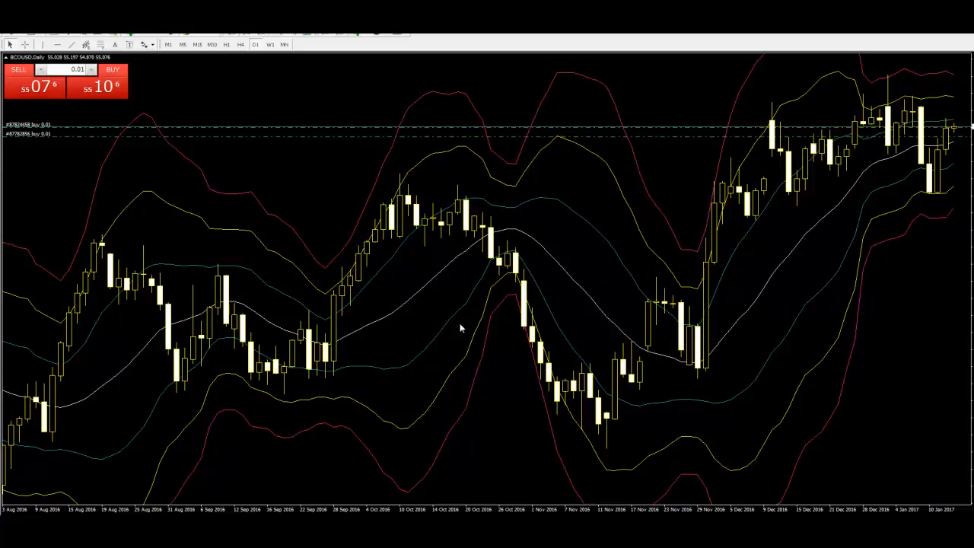
{"action": "mouse_move", "coordinate": [452, 320]}
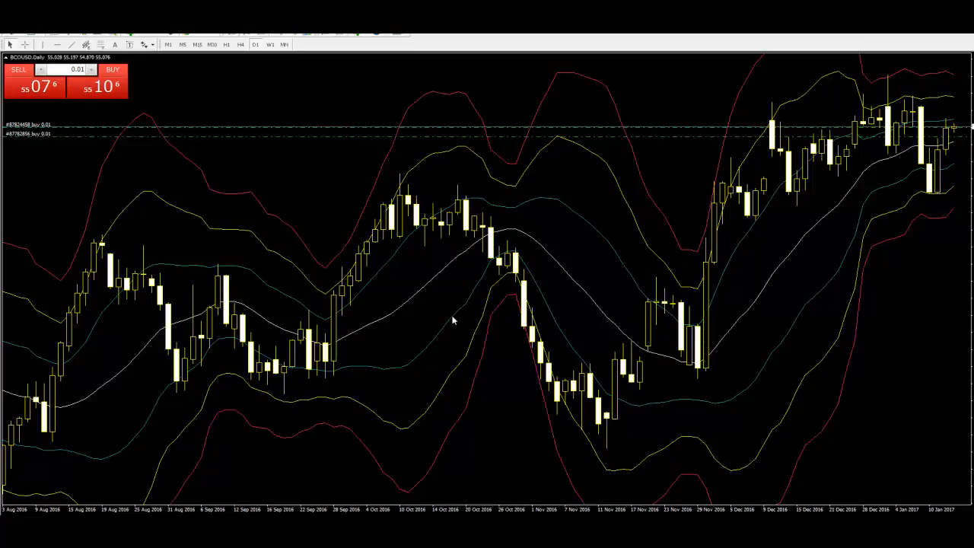
{"action": "mouse_move", "coordinate": [453, 320]}
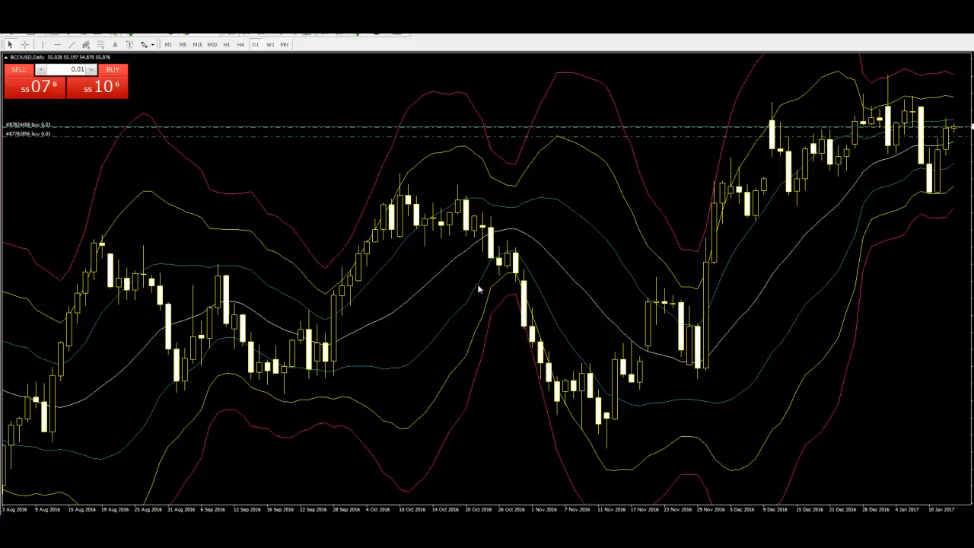
{"action": "mouse_move", "coordinate": [517, 264]}
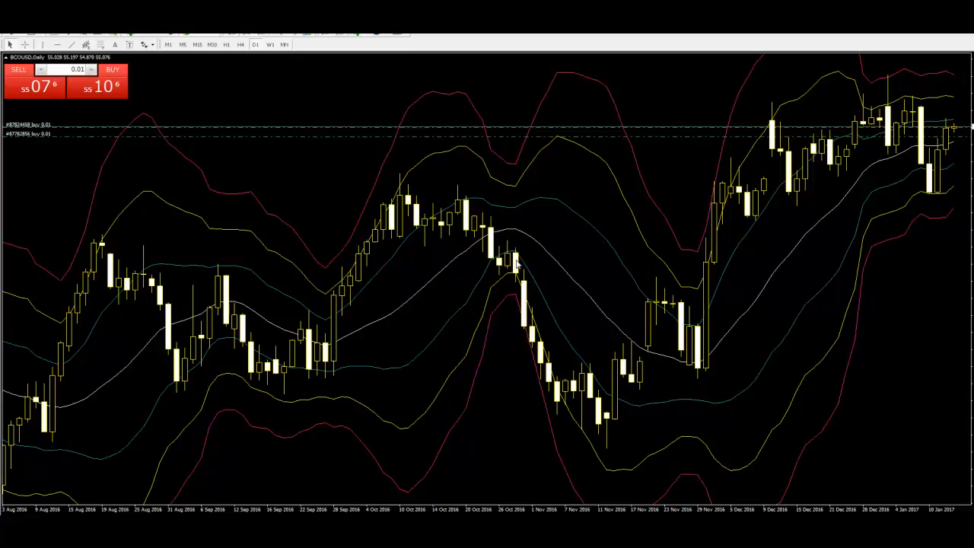
{"action": "mouse_move", "coordinate": [520, 274]}
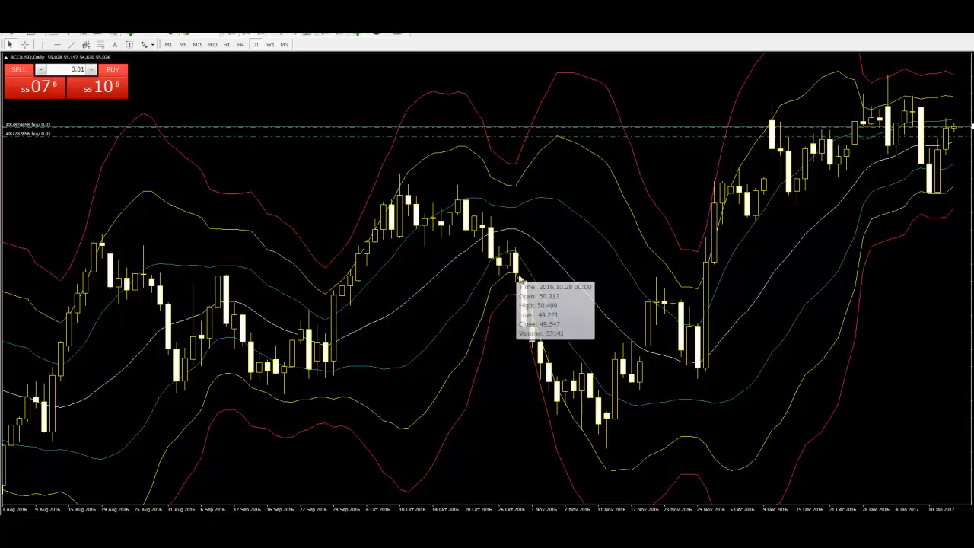
{"action": "mouse_move", "coordinate": [521, 301]}
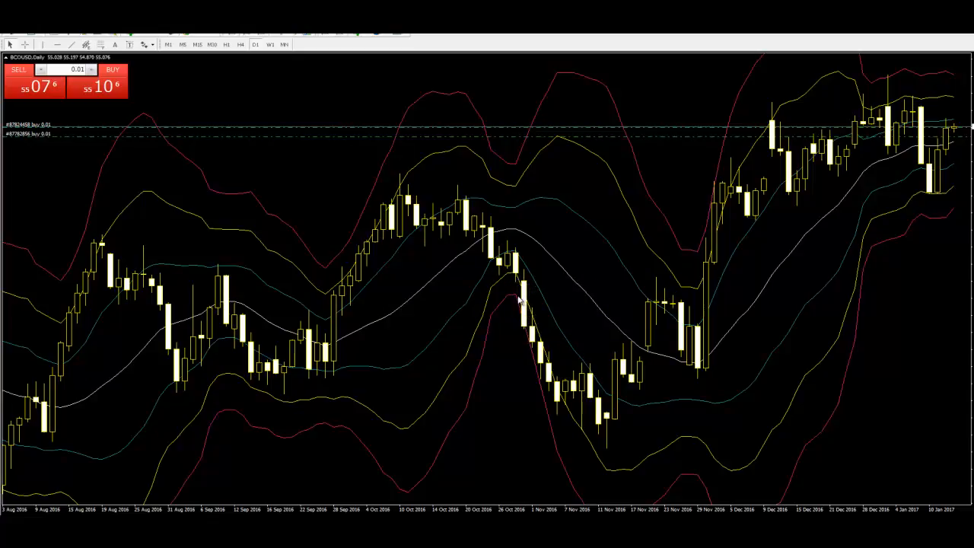